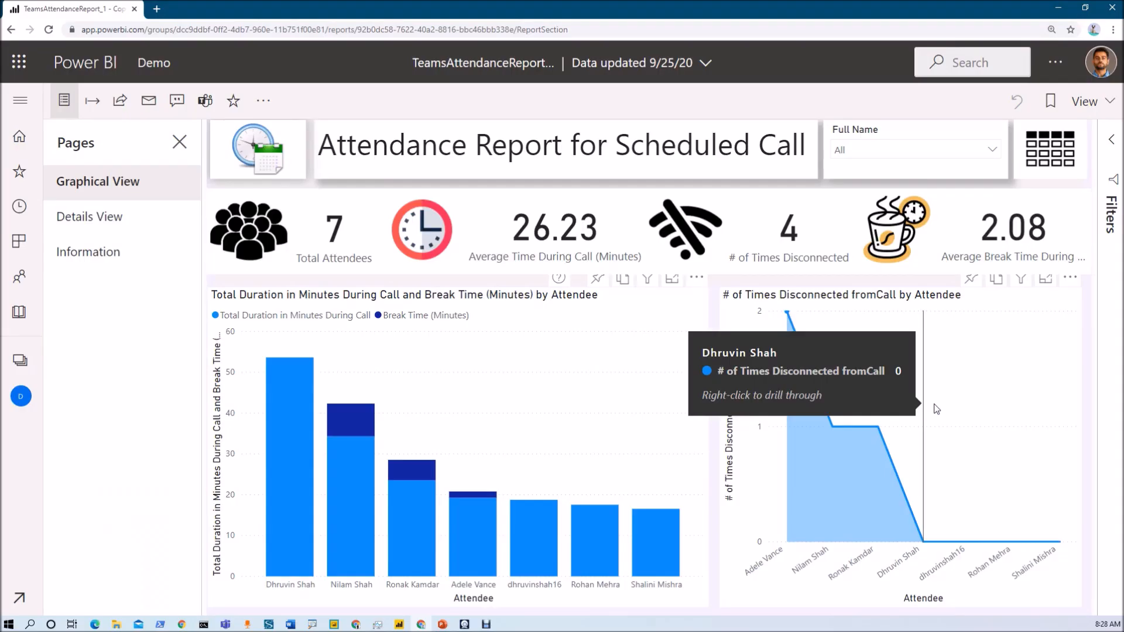
pyautogui.moveTo(938, 407)
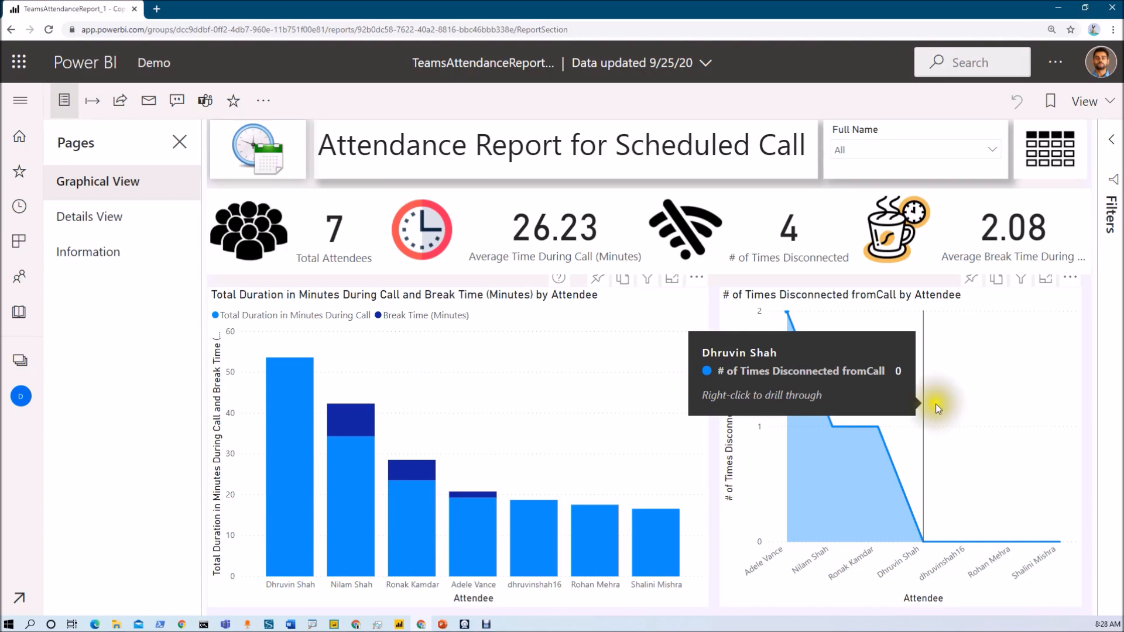
pyautogui.moveTo(1055, 398)
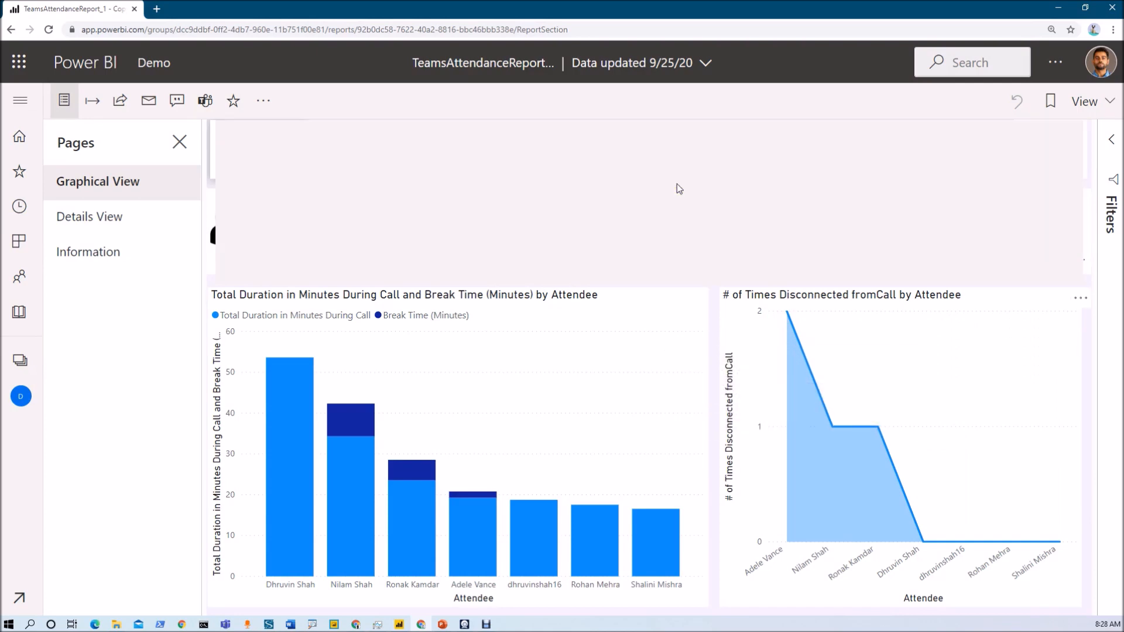
# Select the header background shape and show its layer arrangement options on the Format ribbon
pyautogui.click(651, 236)
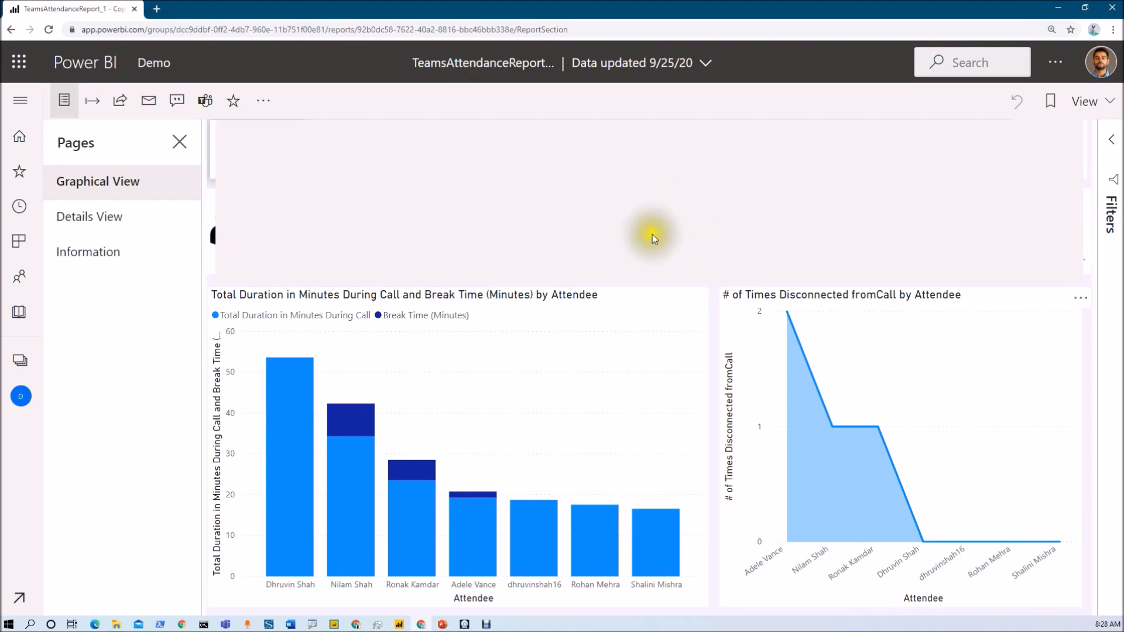
pyautogui.moveTo(709, 220)
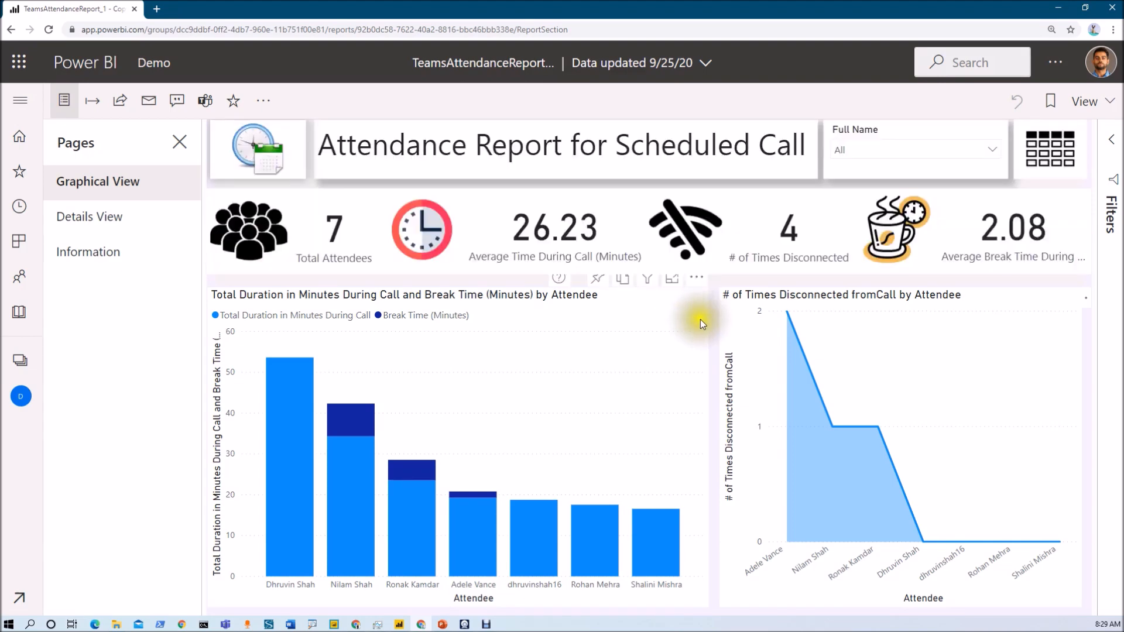
pyautogui.moveTo(716, 307)
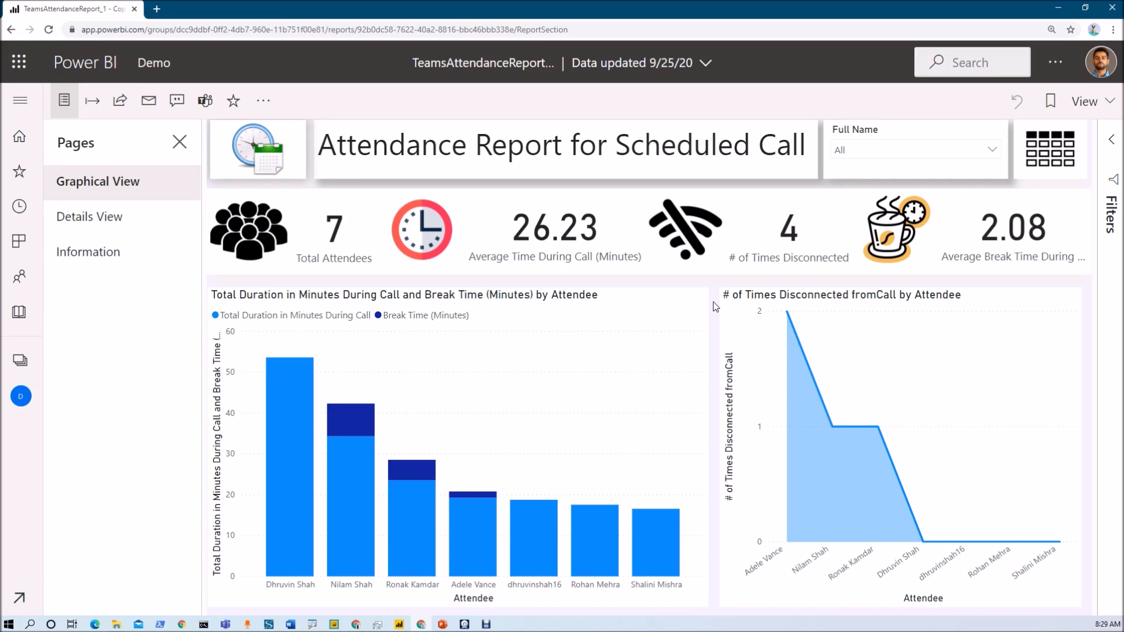
pyautogui.click(398, 624)
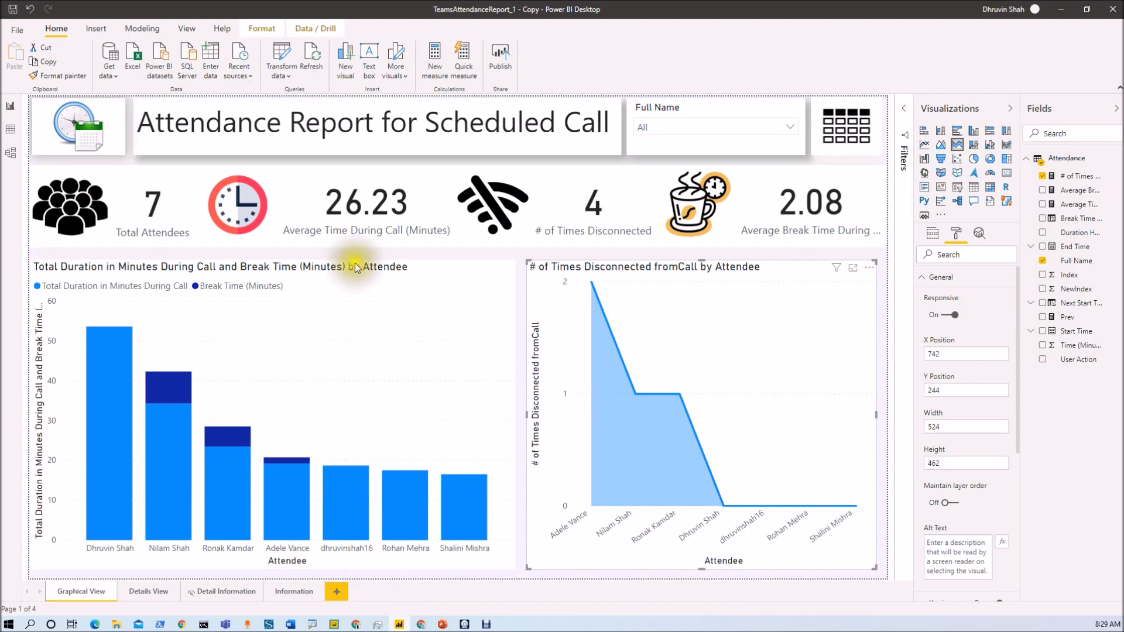
pyautogui.moveTo(407, 171)
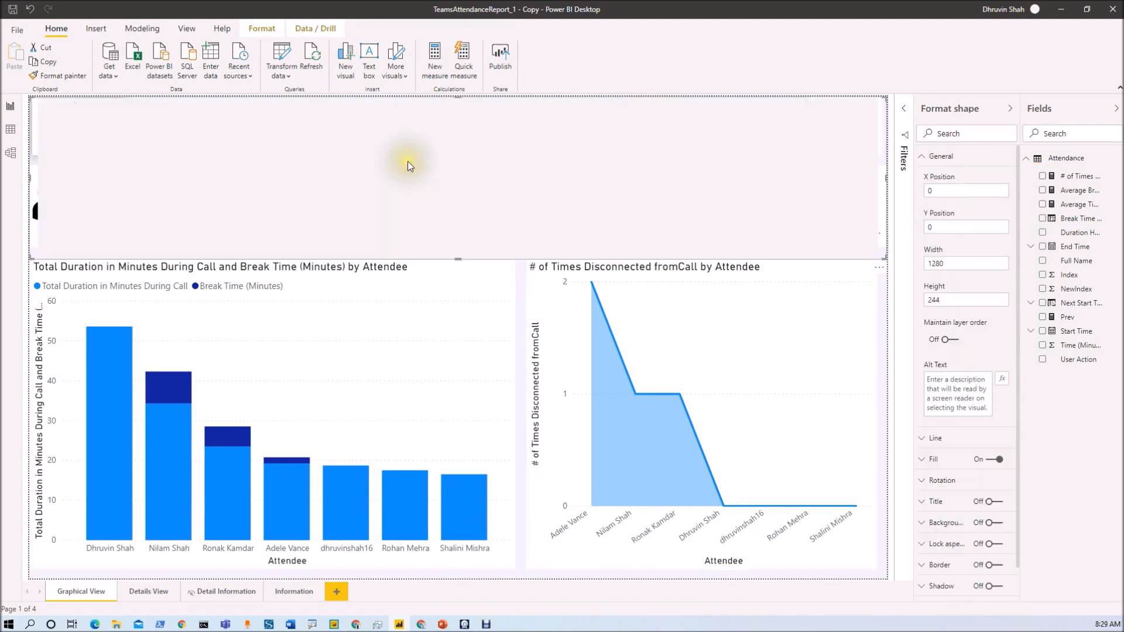
pyautogui.moveTo(412, 115)
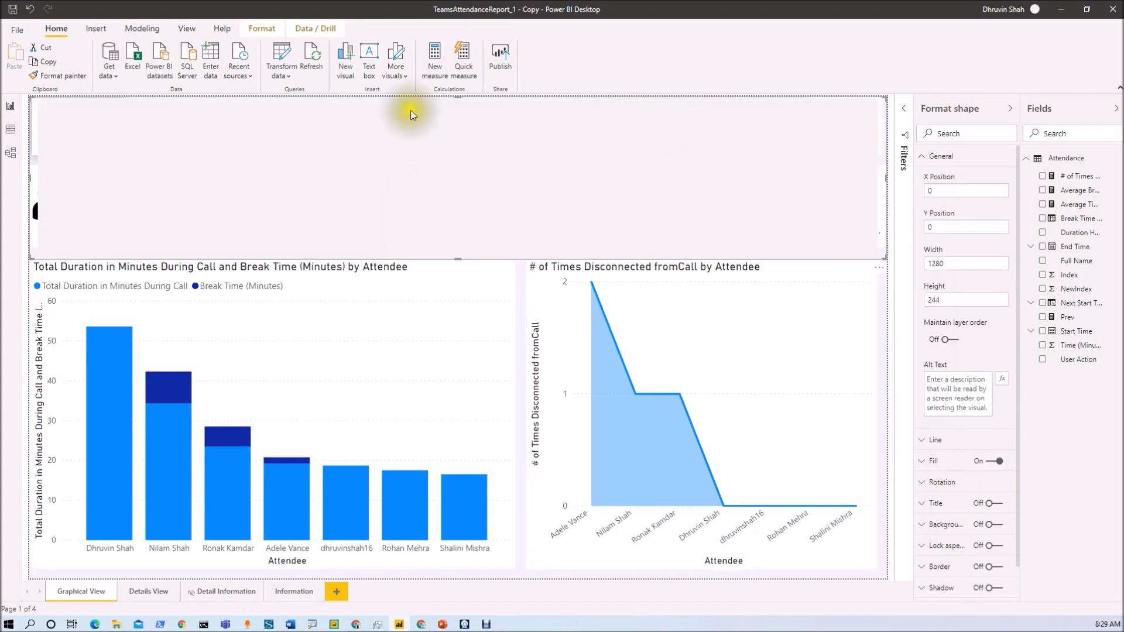
pyautogui.moveTo(545, 119)
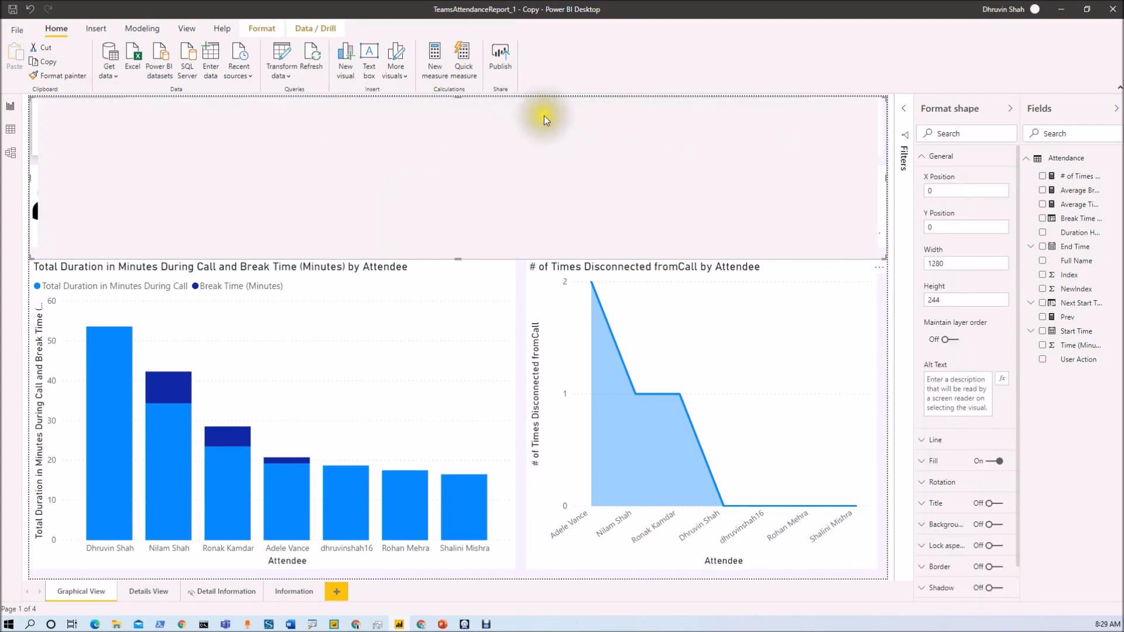
pyautogui.moveTo(403, 114)
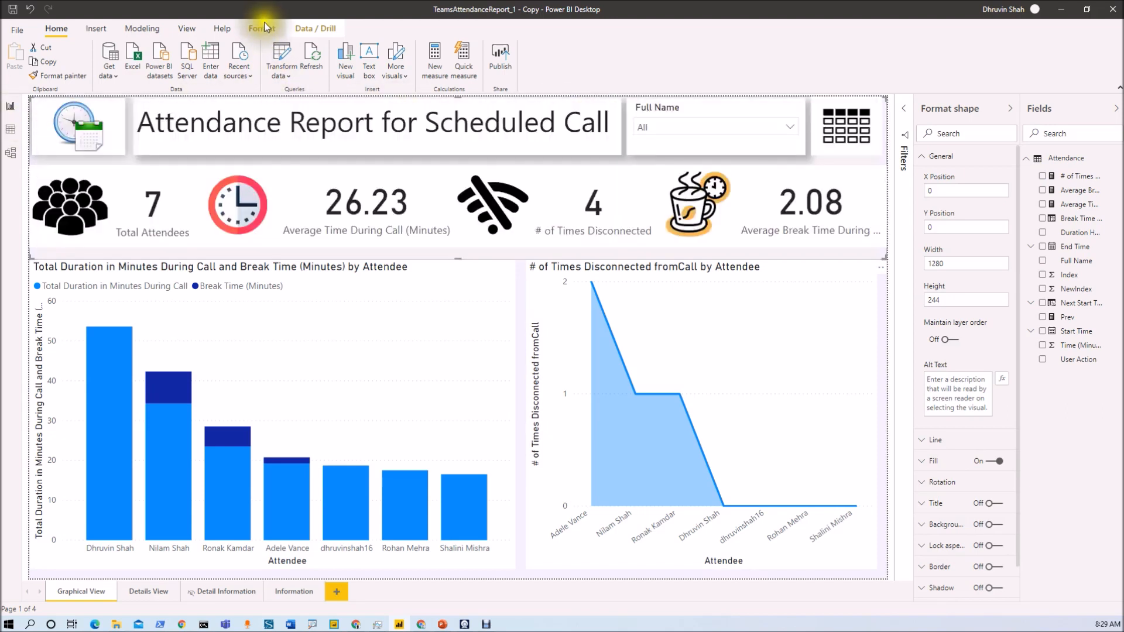
pyautogui.click(262, 28)
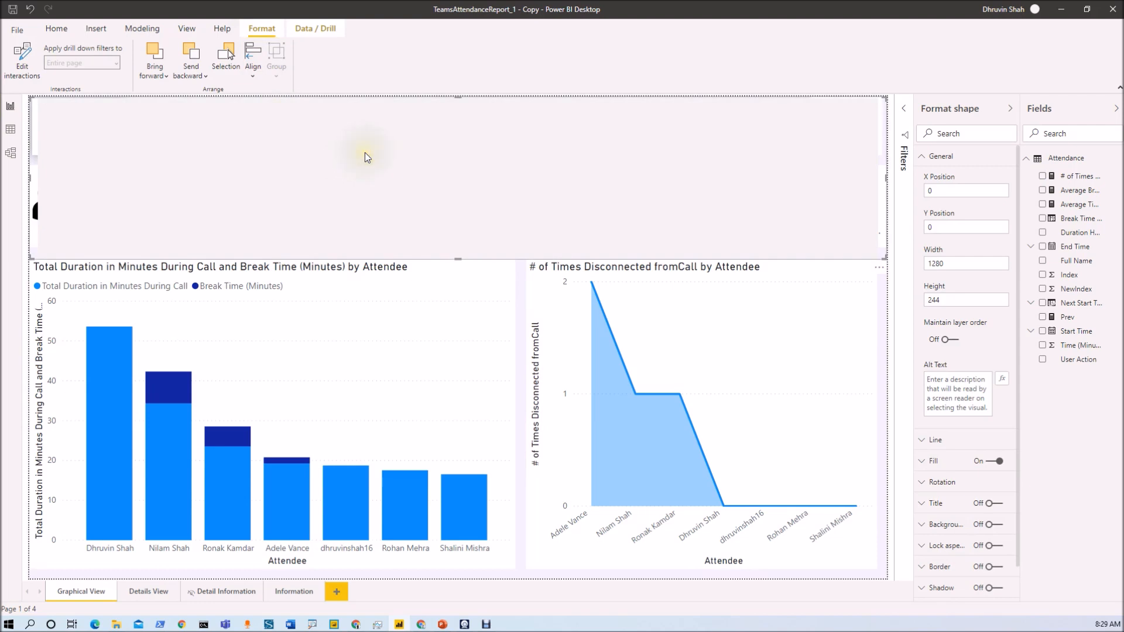
pyautogui.moveTo(202, 116)
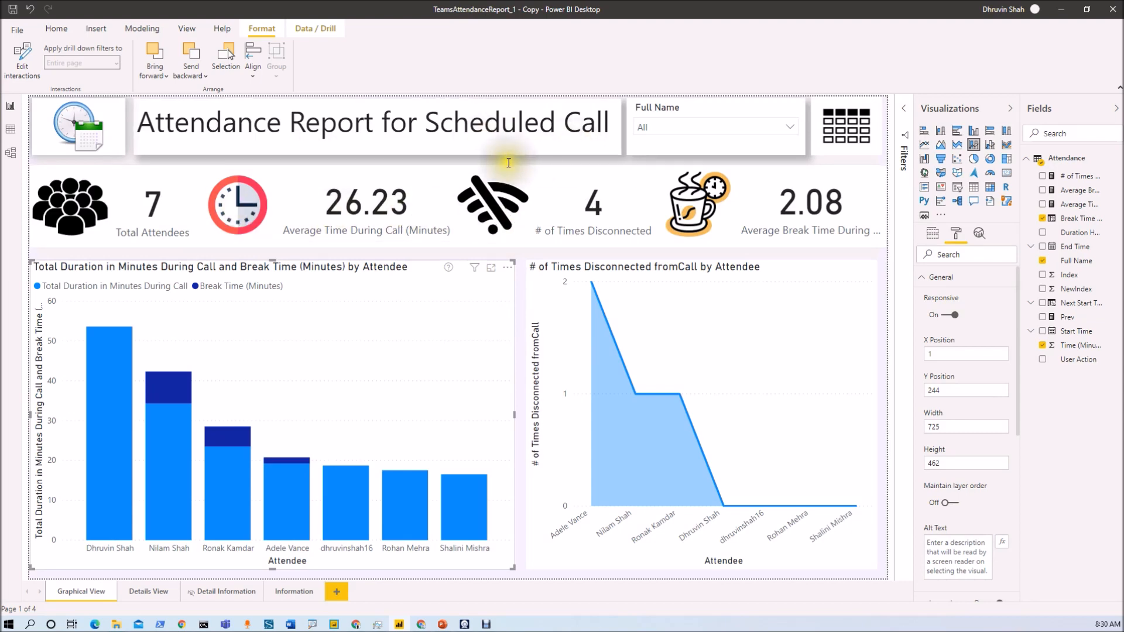
pyautogui.moveTo(523, 167)
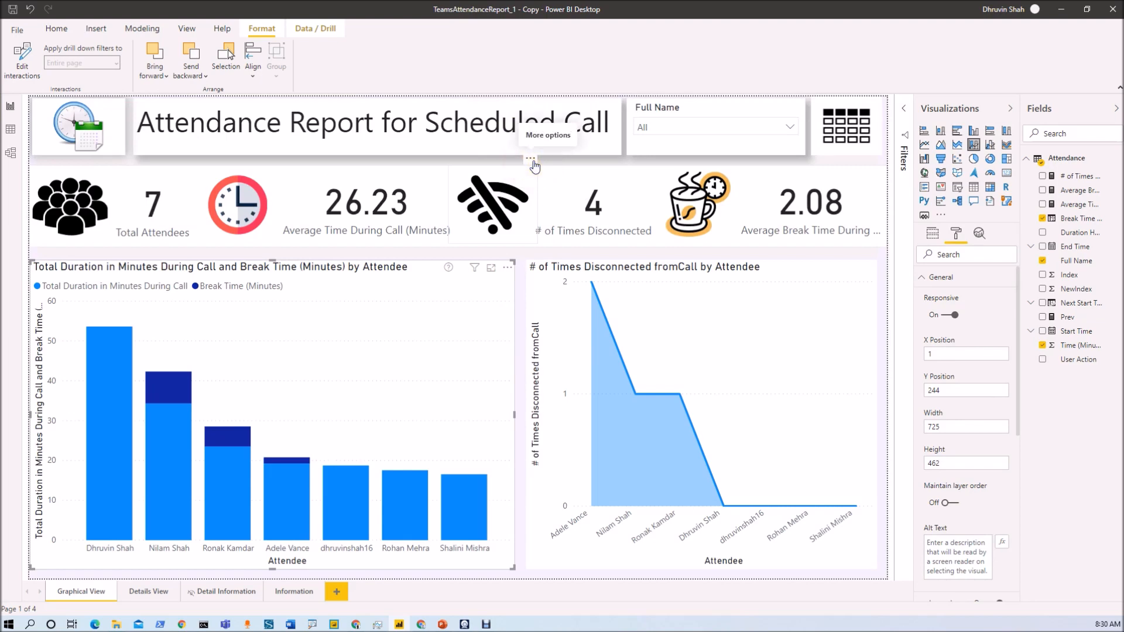
pyautogui.moveTo(544, 166)
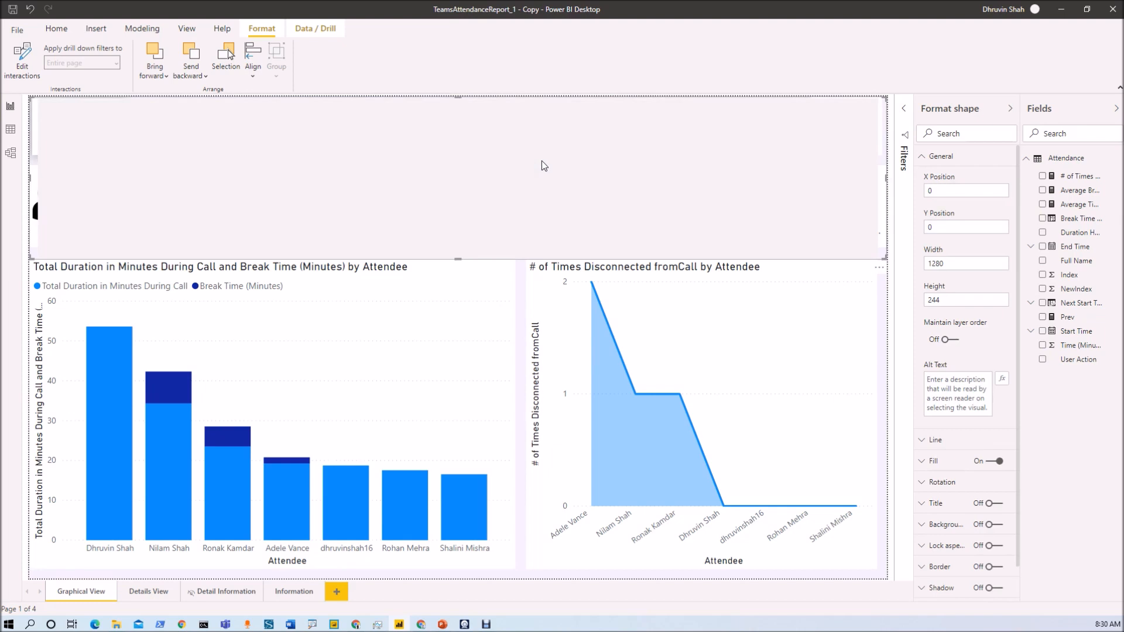
pyautogui.moveTo(567, 113)
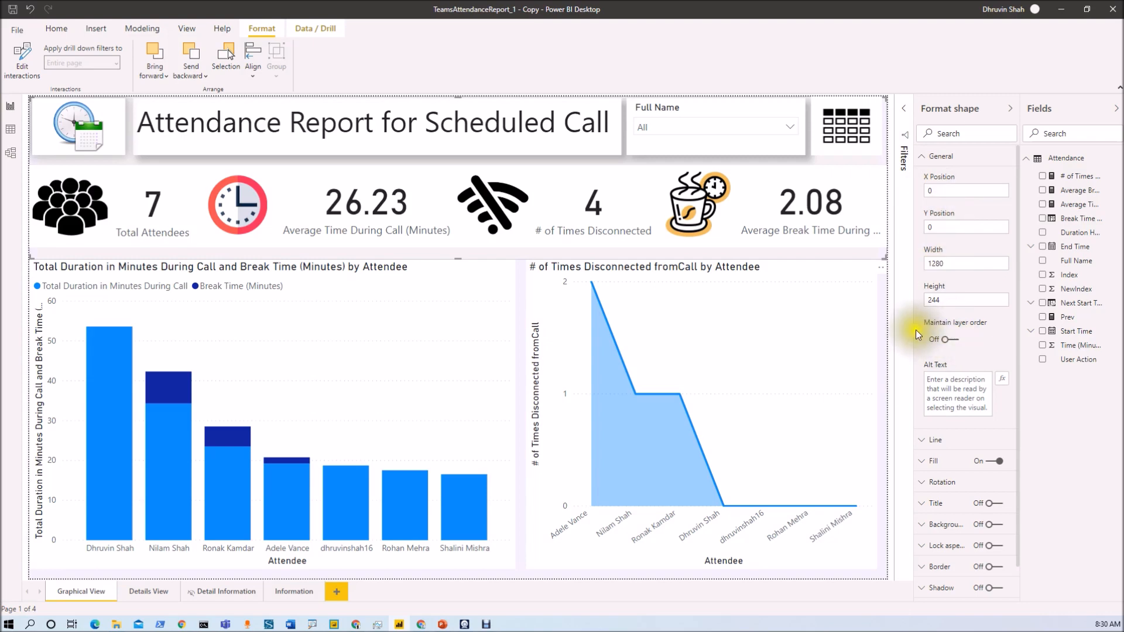
pyautogui.moveTo(949, 340)
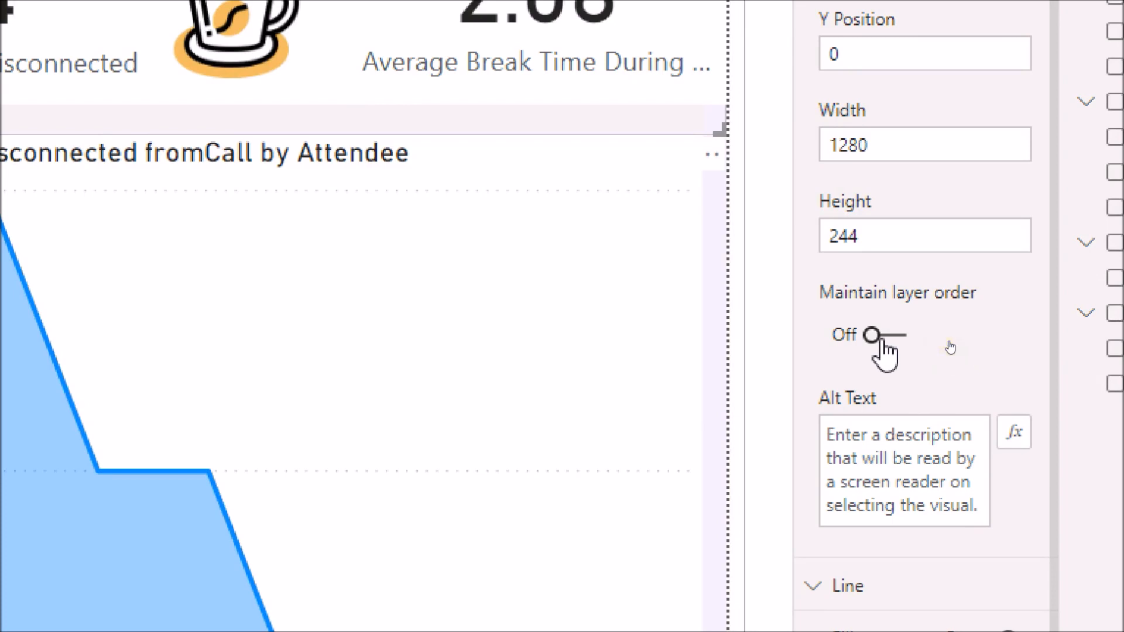
# Switch Maintain layer order to On for the header background shape, then start publishing
pyautogui.click(874, 335)
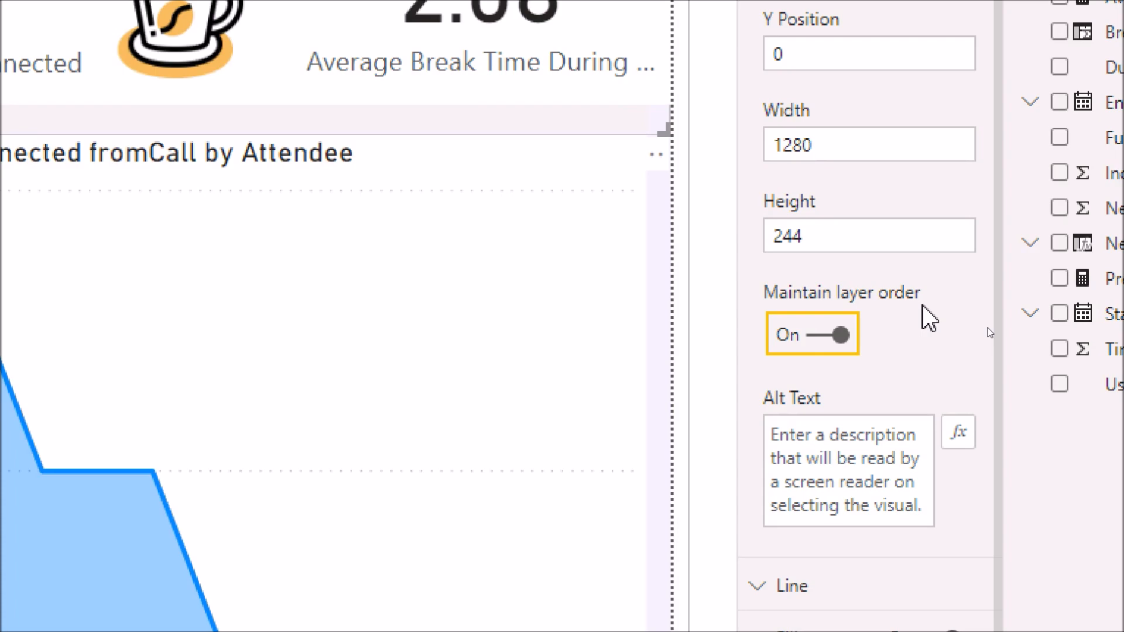
pyautogui.moveTo(899, 329)
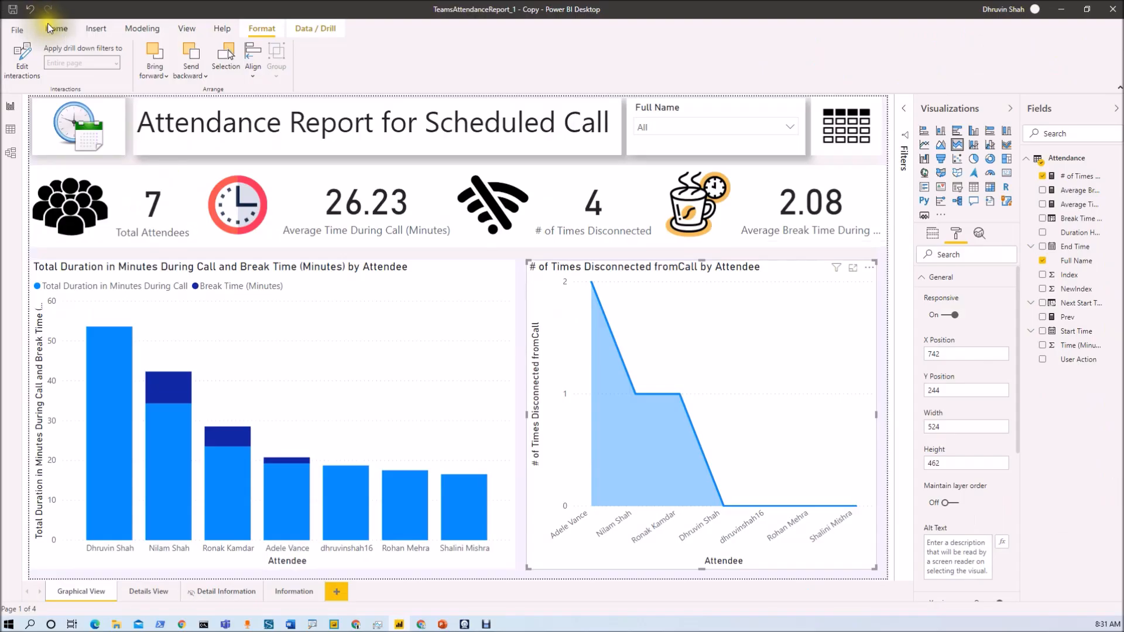
pyautogui.click(56, 28)
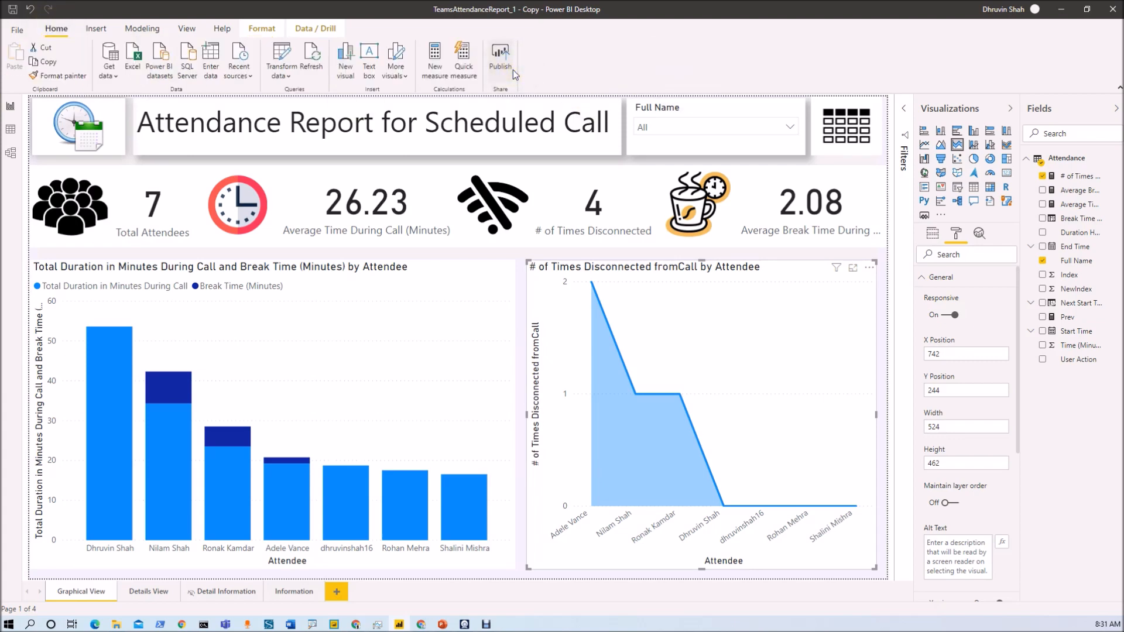
# Save the report changes and publish the attendance report to the Demo workspace
pyautogui.click(498, 53)
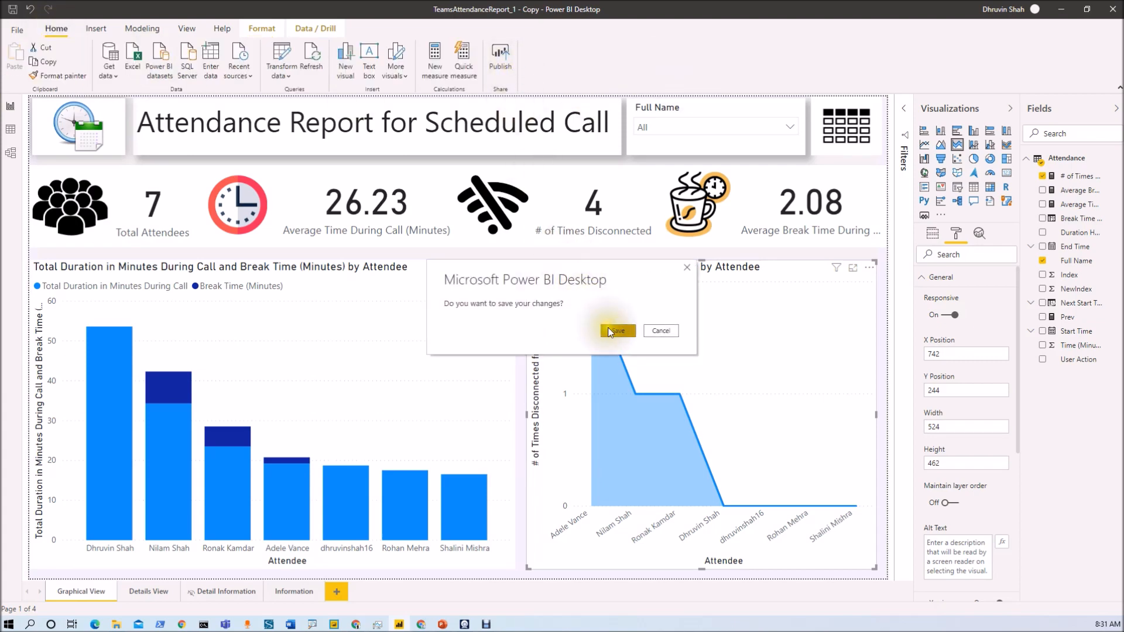
pyautogui.click(616, 330)
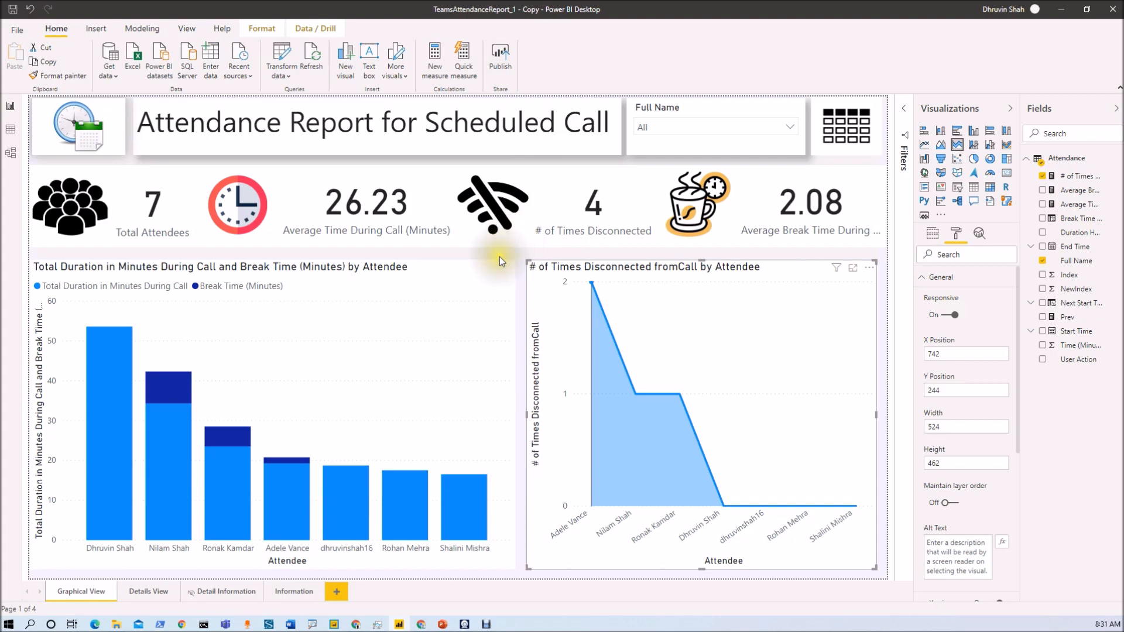
pyautogui.click(498, 56)
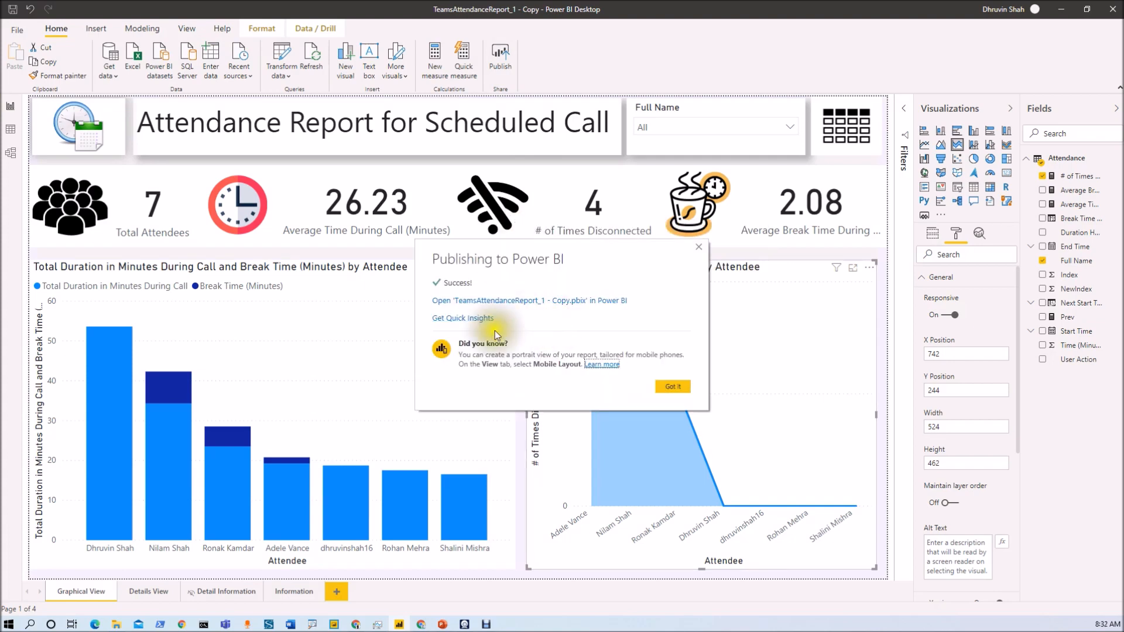
pyautogui.click(528, 300)
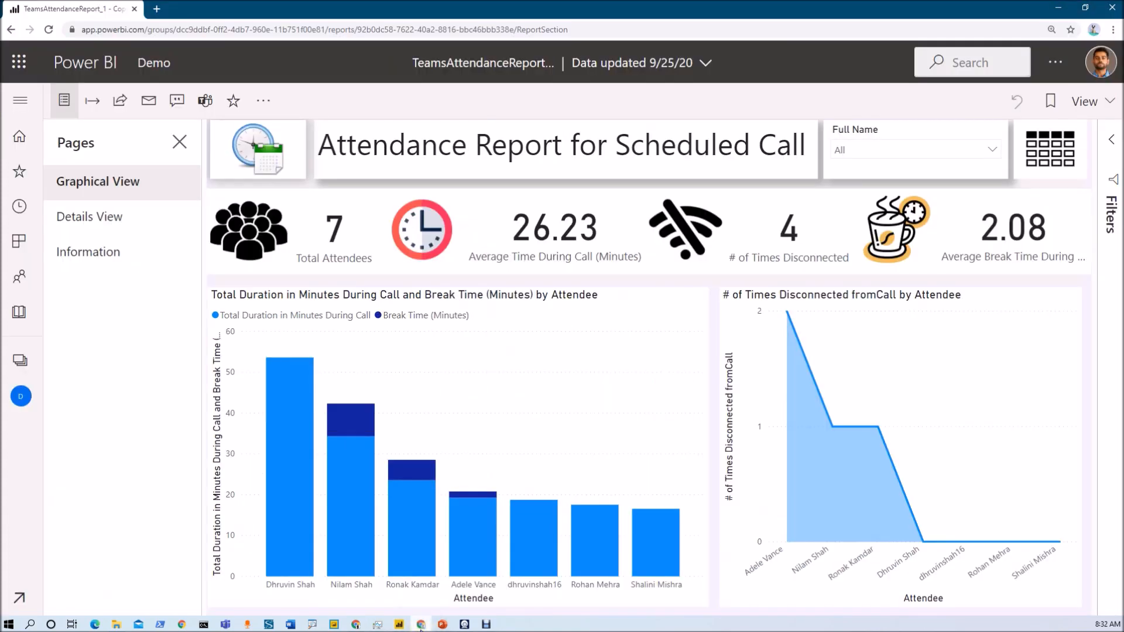
pyautogui.moveTo(155, 63)
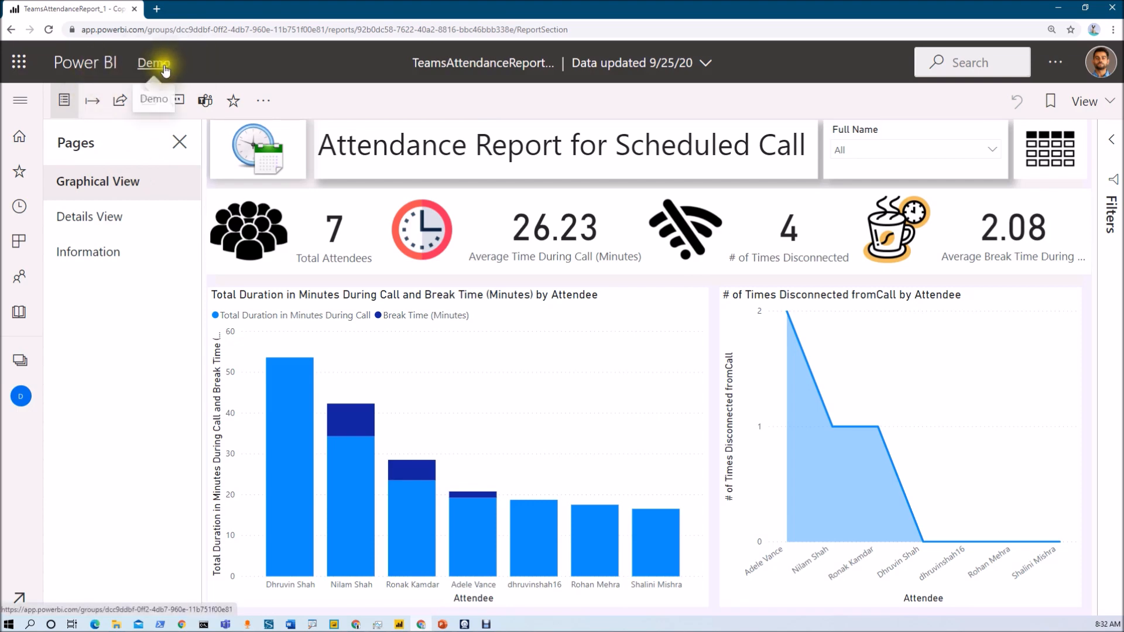
# Go to the Demo workspace in Power BI service and locate the published attendance report
pyautogui.click(153, 62)
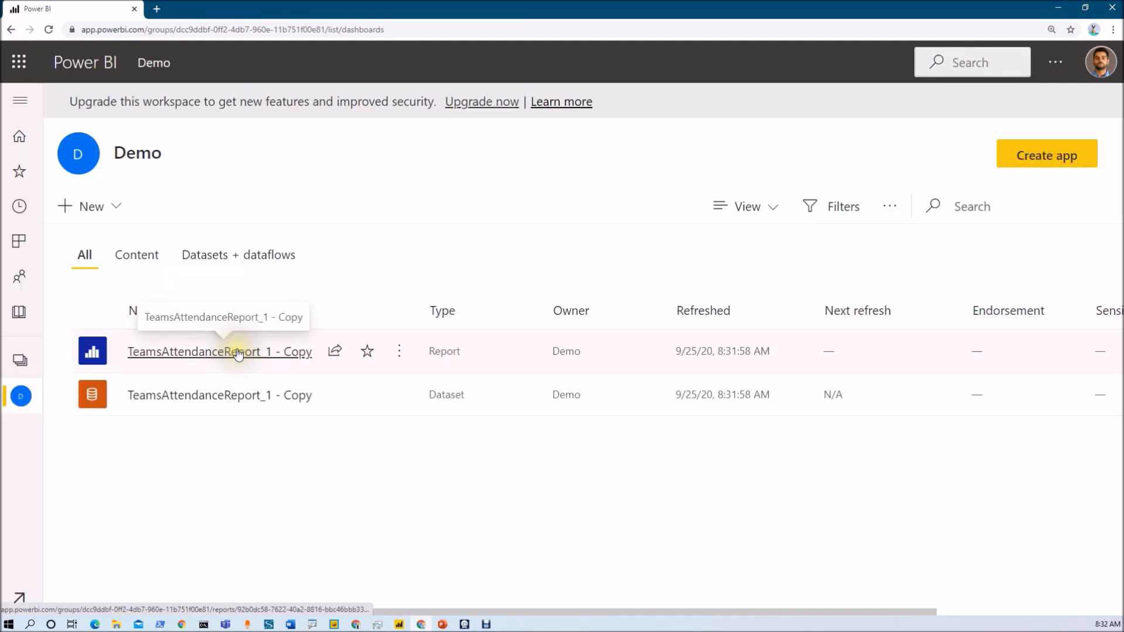
pyautogui.click(236, 351)
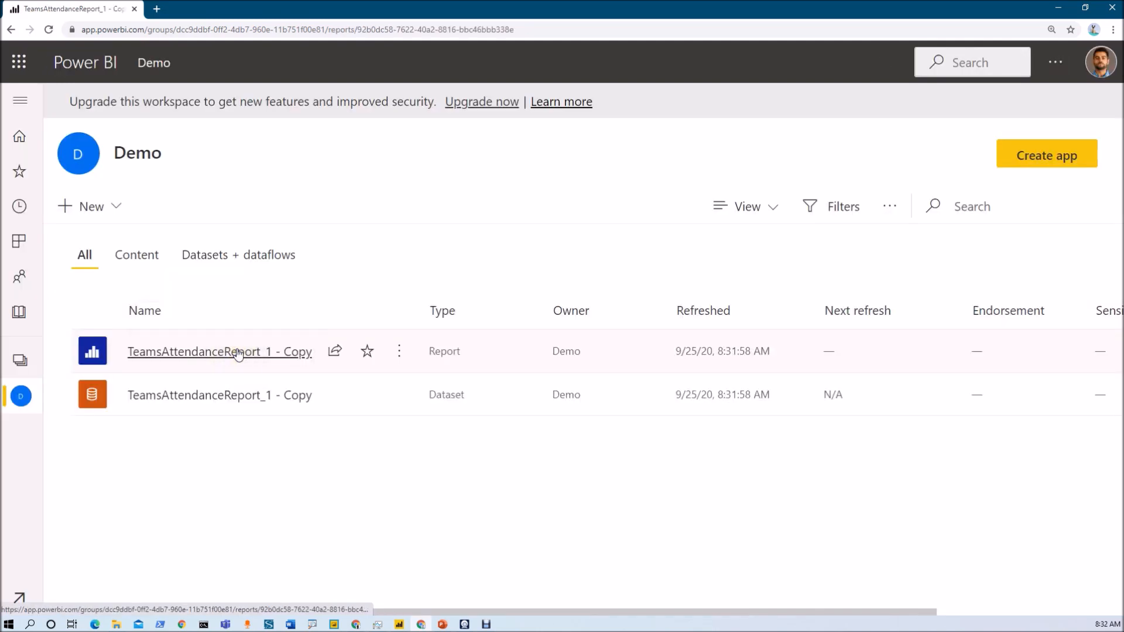
# Open the TeamsAttendanceReport_1 - Copy report from the Demo workspace to test visual clicks
pyautogui.click(237, 351)
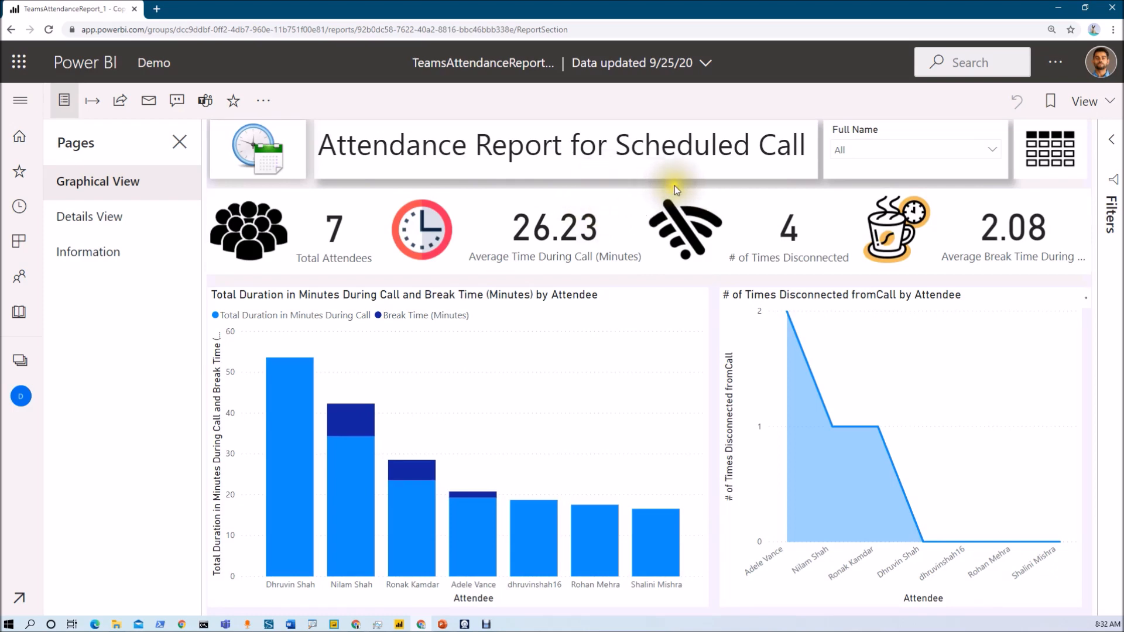
pyautogui.moveTo(767, 187)
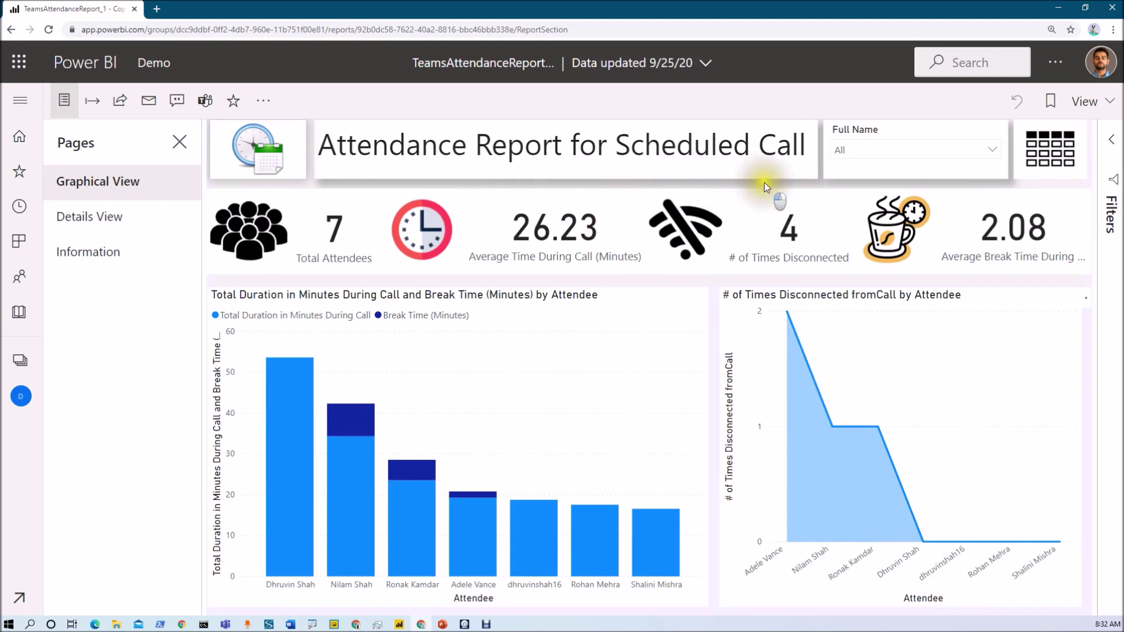
pyautogui.moveTo(380, 190)
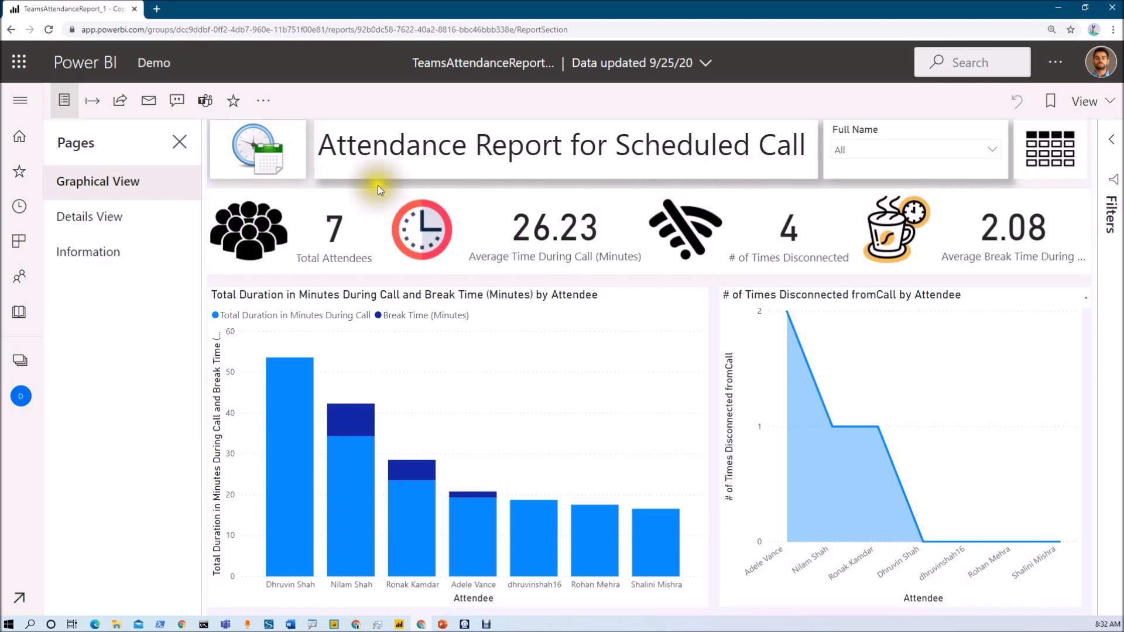
pyautogui.moveTo(797, 167)
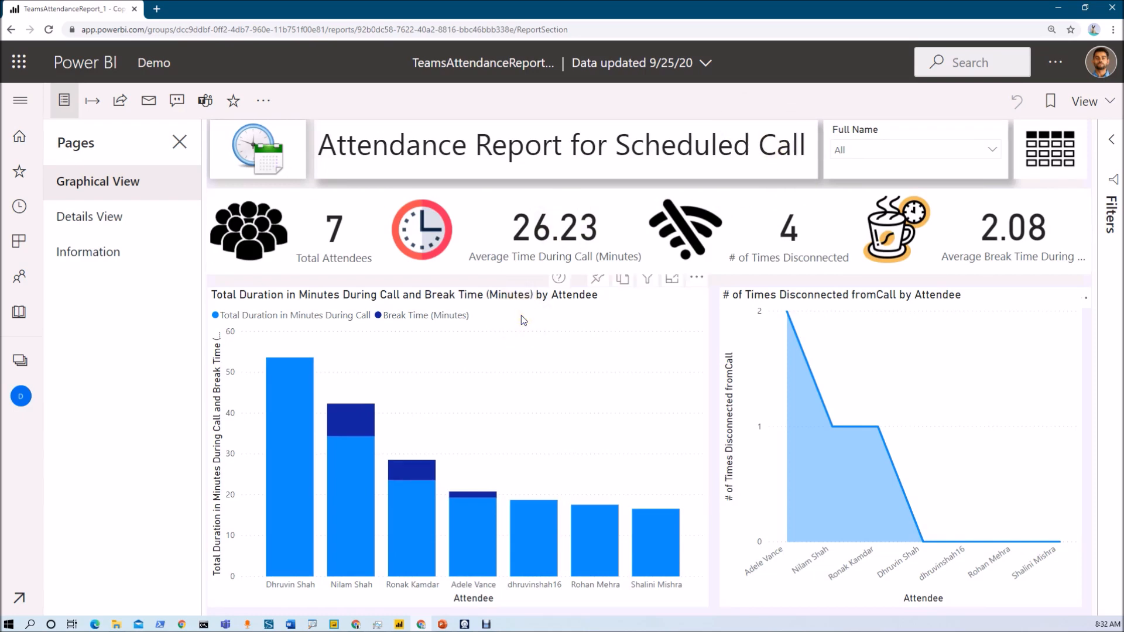
pyautogui.moveTo(535, 300)
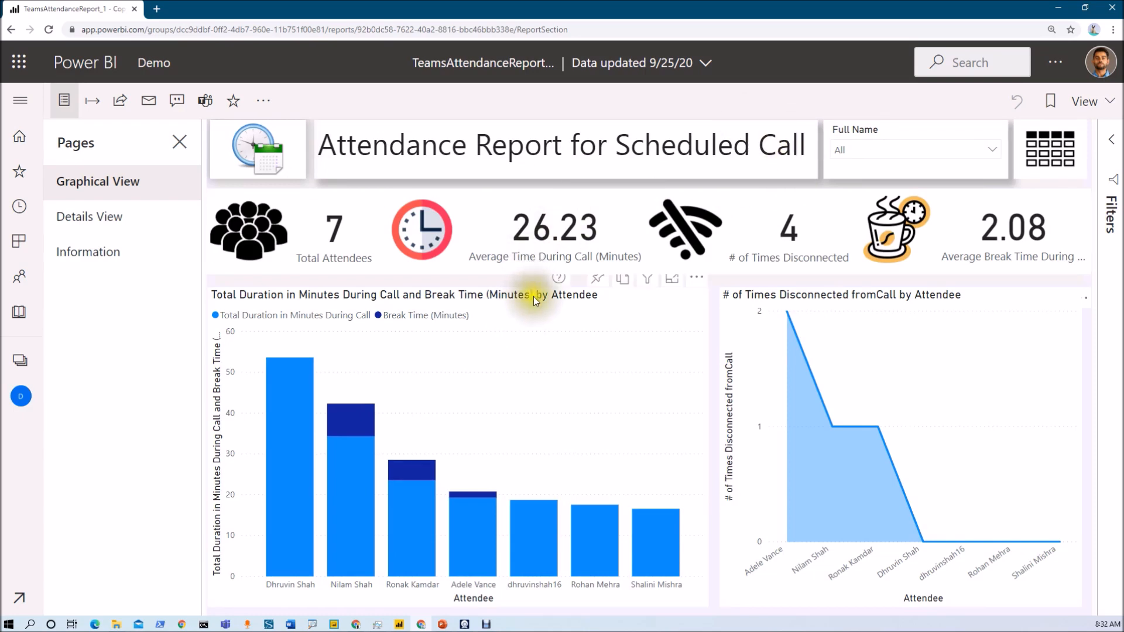
pyautogui.moveTo(534, 300)
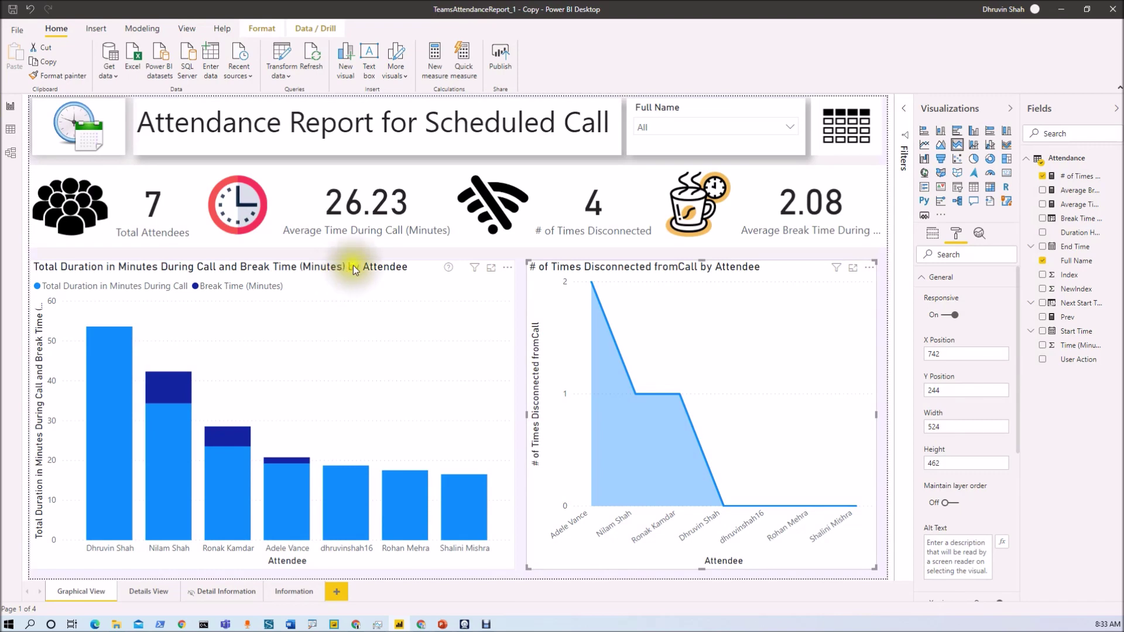
pyautogui.moveTo(435, 269)
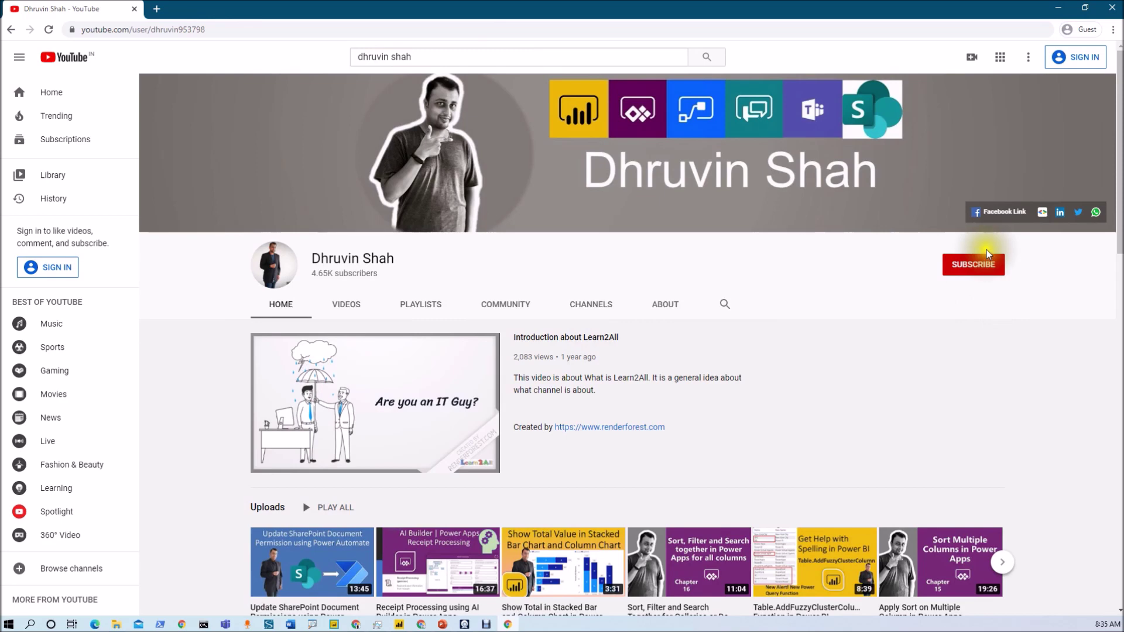
pyautogui.moveTo(996, 218)
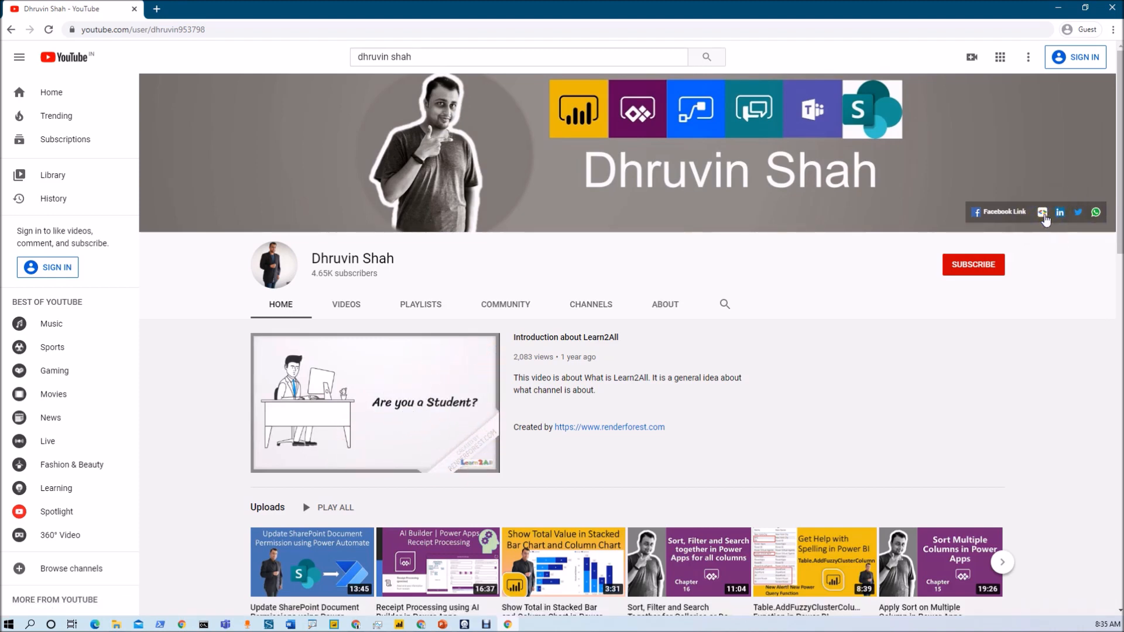
# Open the Learn2ALL daily-updates sign-up form in a new tab and return to the YouTube channel
pyautogui.click(1042, 212)
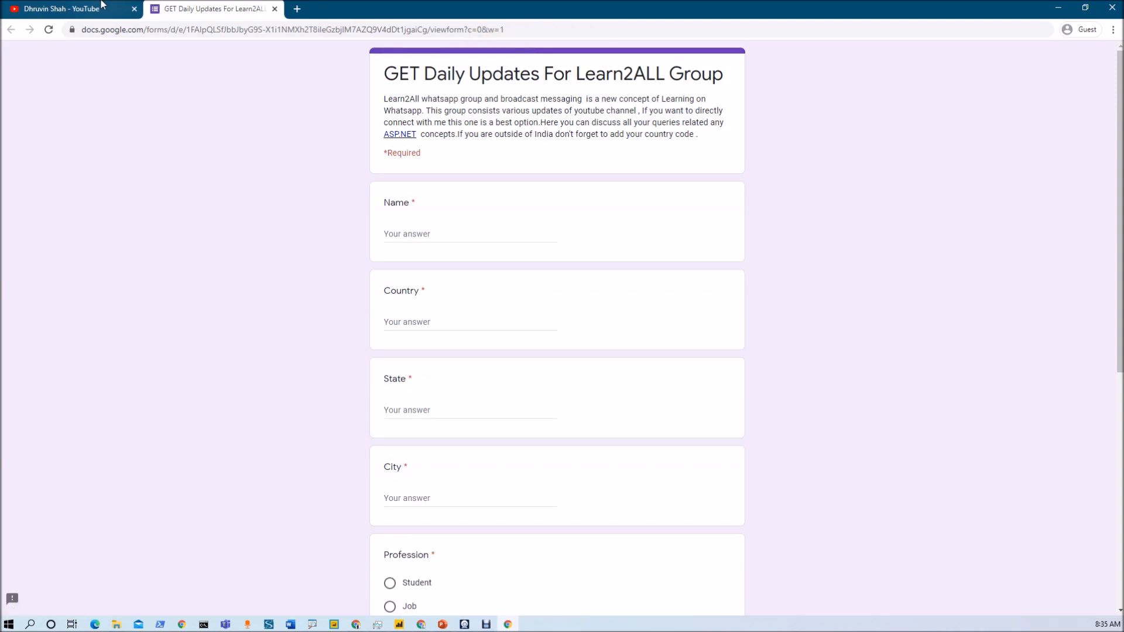
pyautogui.click(65, 9)
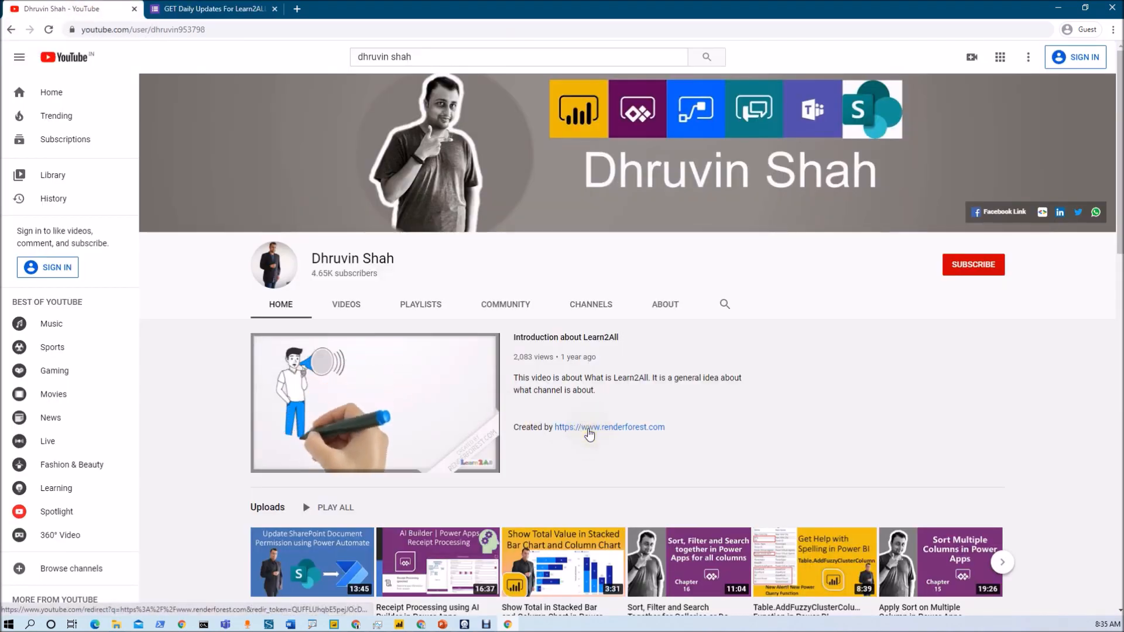